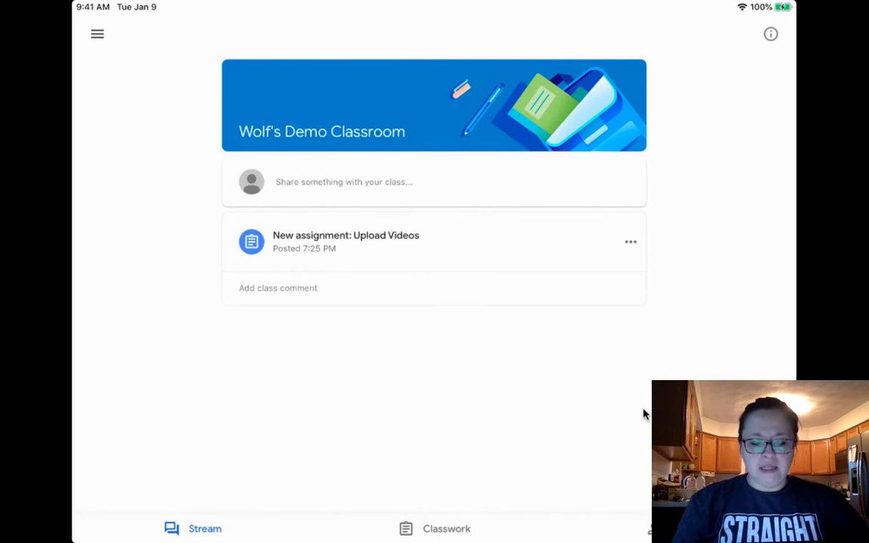
Step: Switch from the class stream to the Classwork list of Wolf's Demo Classroom
{"action": "left_click", "coordinate": [447, 528]}
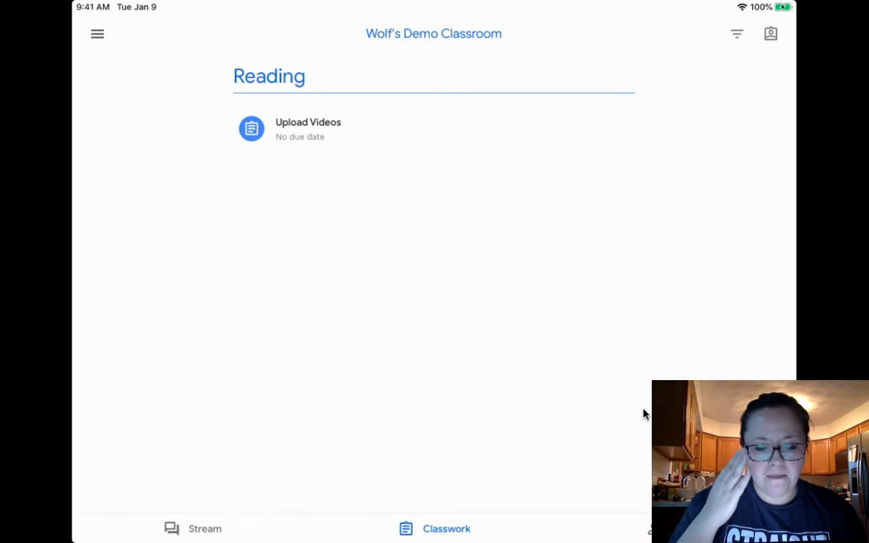
Step: Open the Upload Videos assignment listed under the Reading topic
{"action": "left_click", "coordinate": [308, 128]}
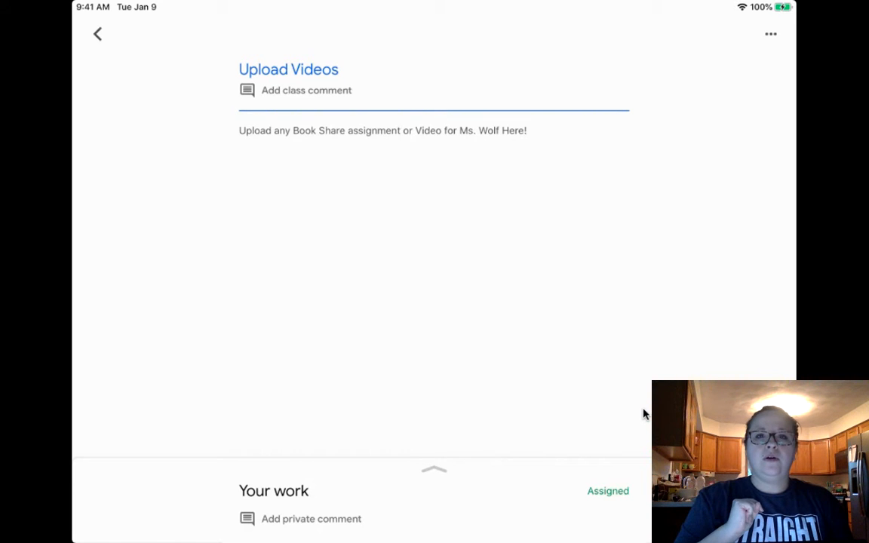
Step: Expand Your work and start adding an attachment from Photos
{"action": "left_click", "coordinate": [434, 469]}
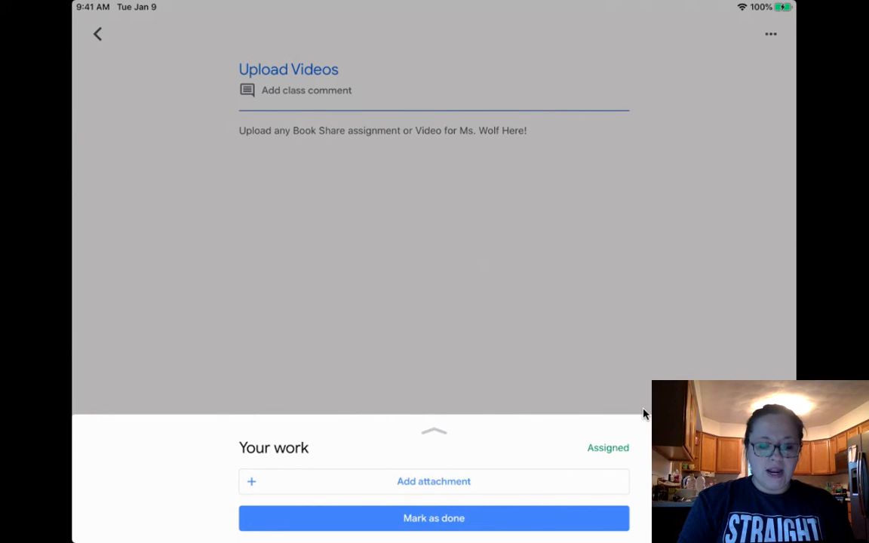
{"action": "left_click", "coordinate": [435, 481]}
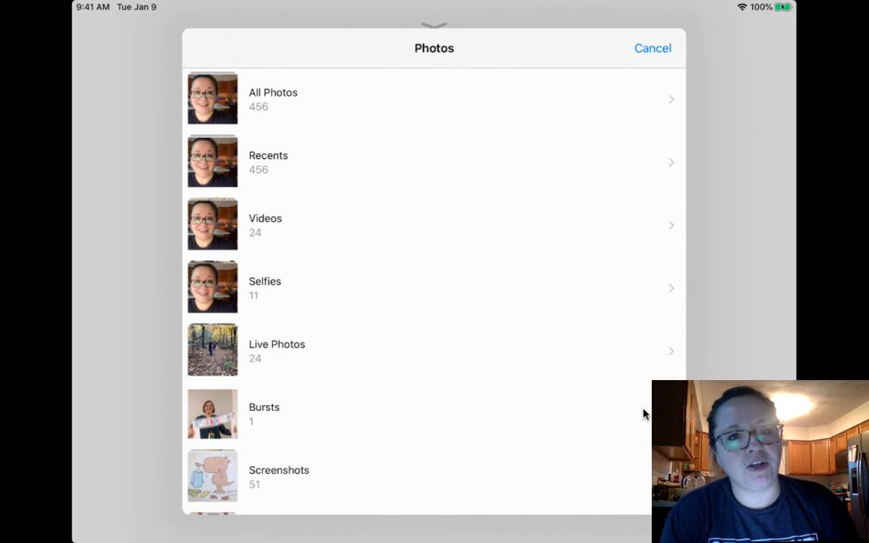
Step: Pick the 0:16 selfie video from All Photos and play then pause its preview
{"action": "left_click", "coordinate": [273, 100]}
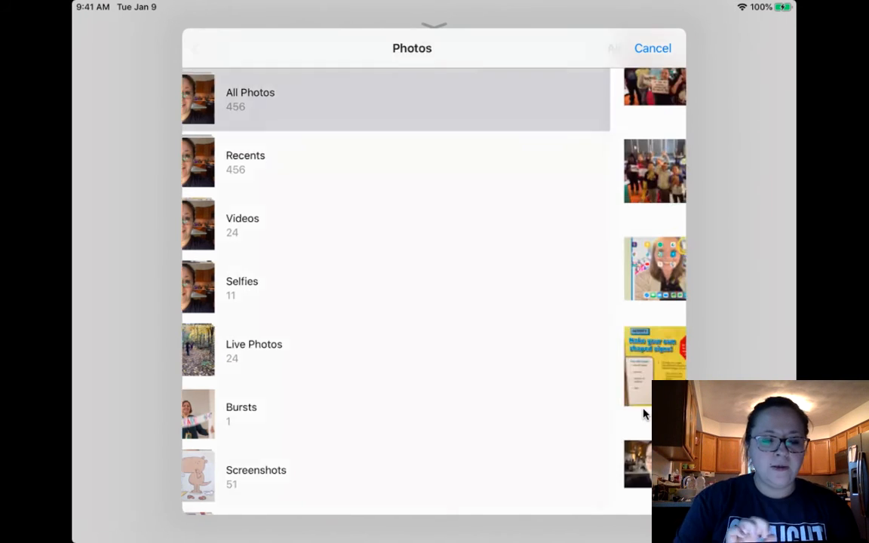
{"action": "left_click", "coordinate": [250, 100]}
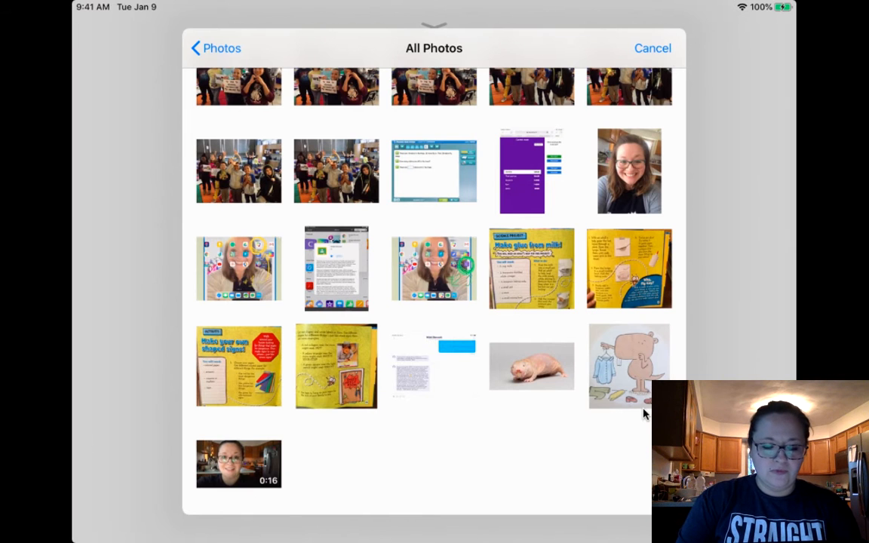
{"action": "left_click", "coordinate": [239, 465]}
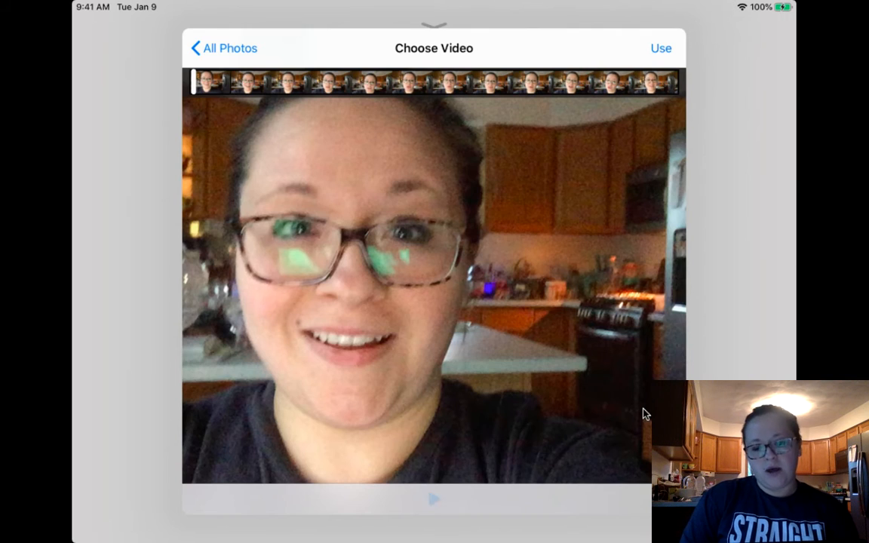
{"action": "left_click", "coordinate": [435, 498]}
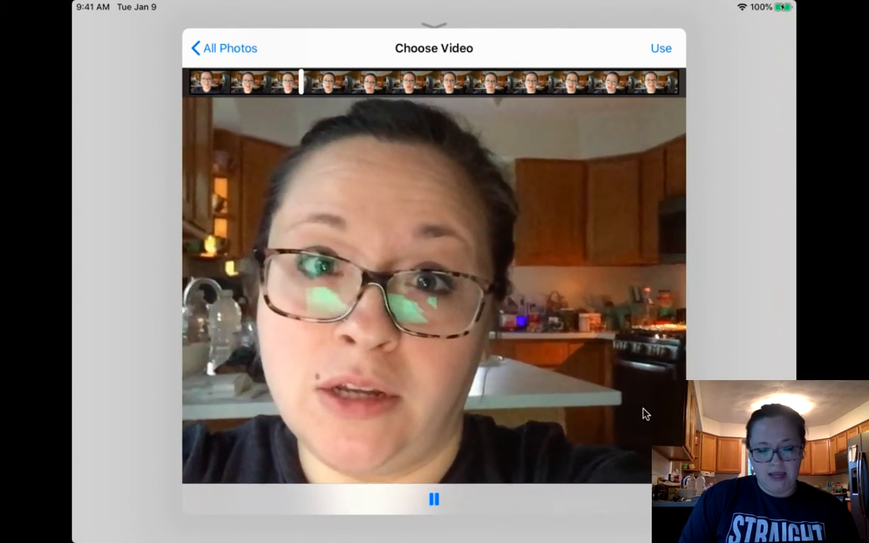
{"action": "left_click", "coordinate": [434, 498]}
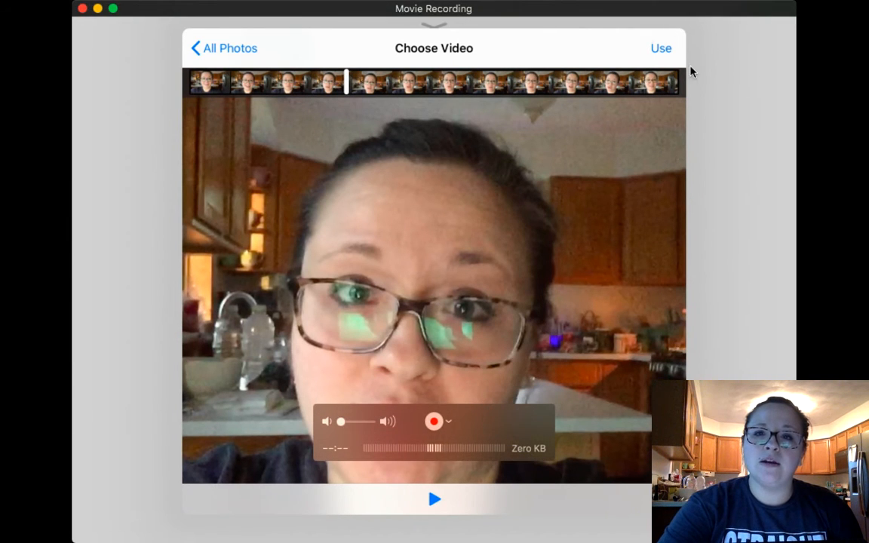
{"action": "mouse_move", "coordinate": [785, 96]}
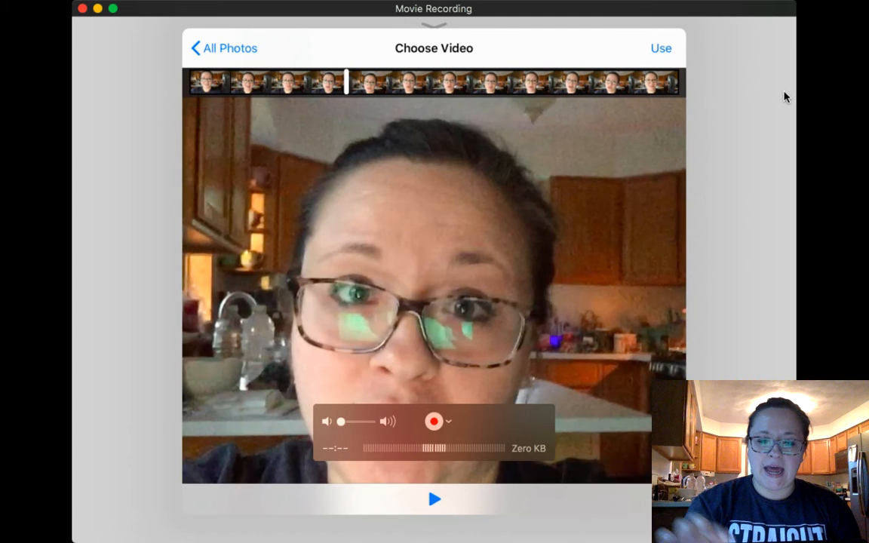
Step: Use the selfie video so it uploads as an attachment, then begin adding another
{"action": "left_click", "coordinate": [661, 49]}
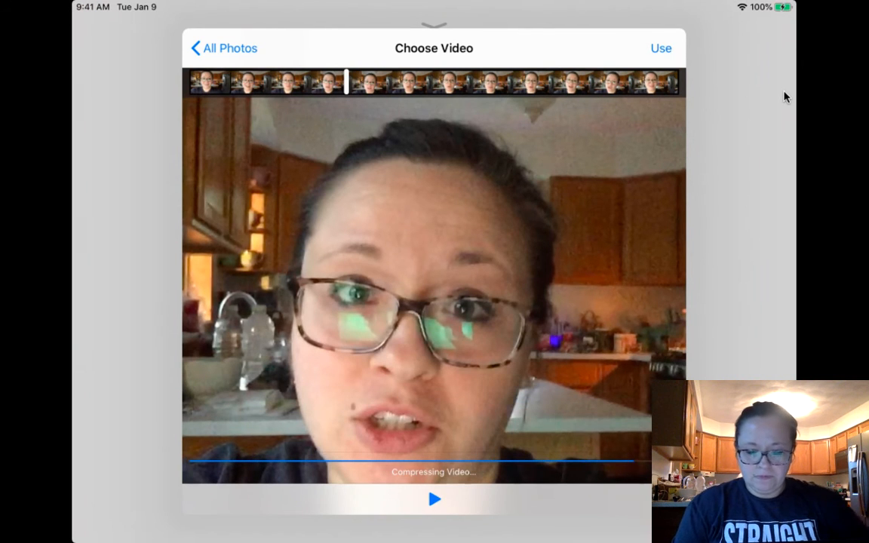
{"action": "left_click", "coordinate": [661, 47]}
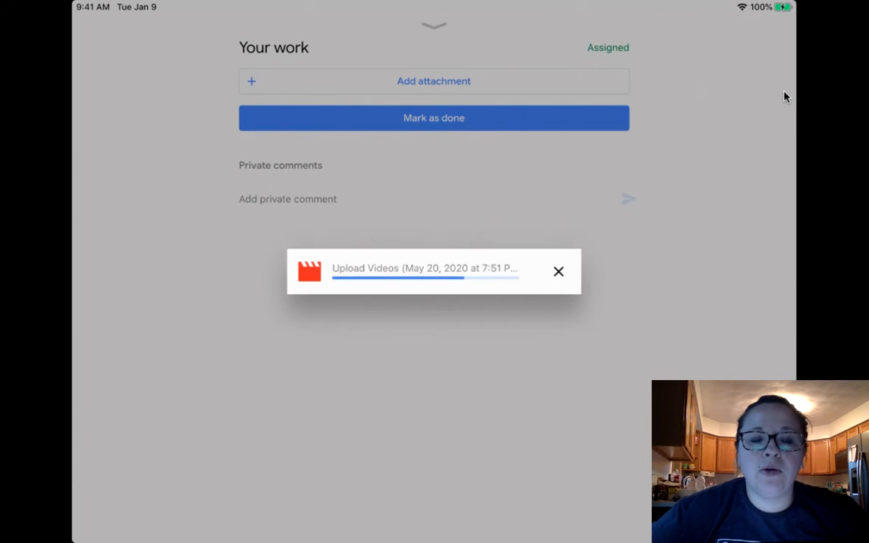
{"action": "left_click", "coordinate": [559, 272]}
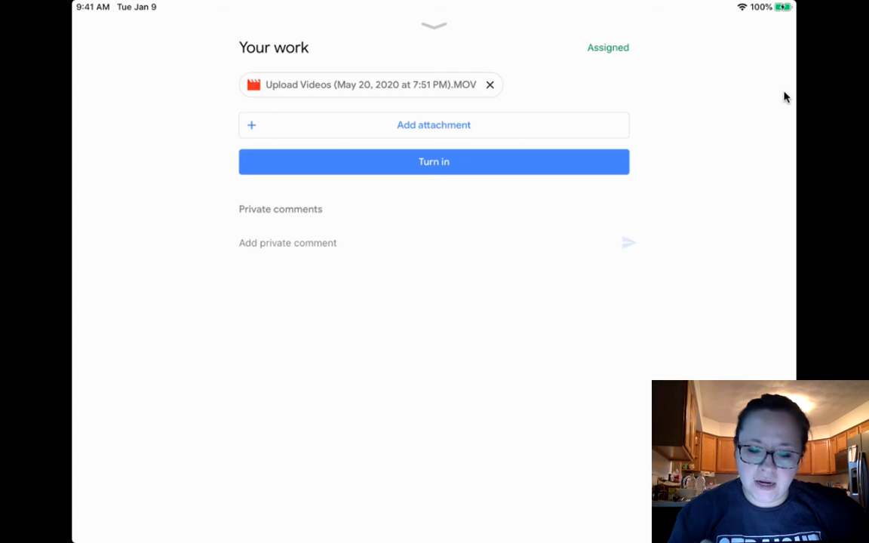
{"action": "left_click", "coordinate": [435, 124]}
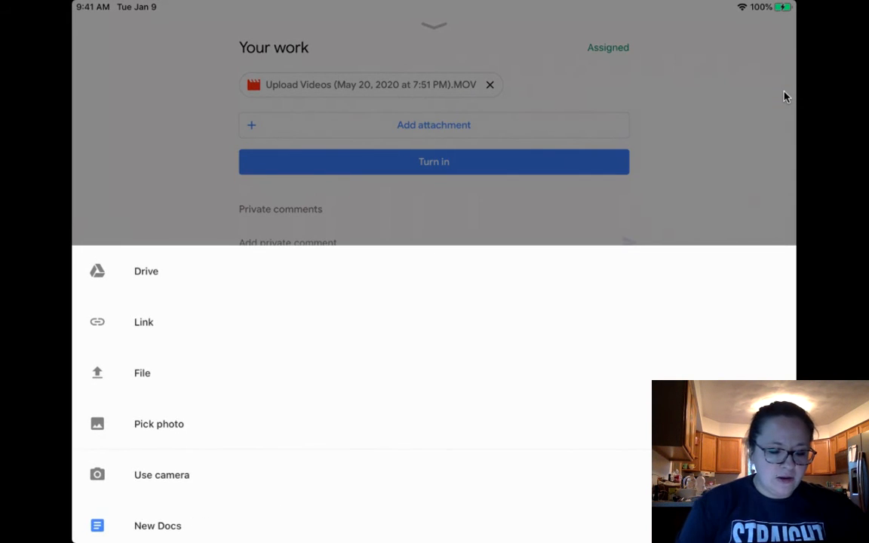
Step: Choose Pick photo and open the Videos album from the photo library
{"action": "left_click", "coordinate": [159, 424]}
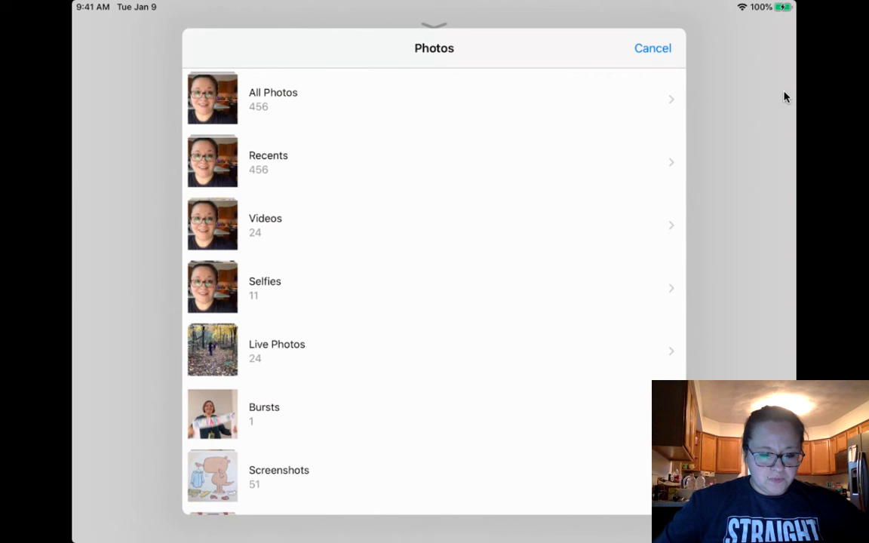
{"action": "scroll", "scroll_direction": "down", "scroll_amount": 3}
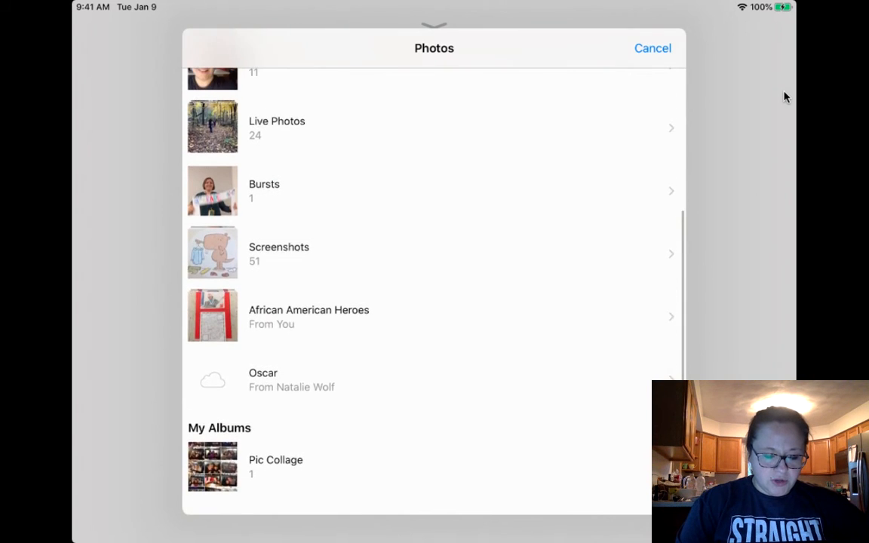
{"action": "scroll", "scroll_direction": "down", "scroll_amount": 3}
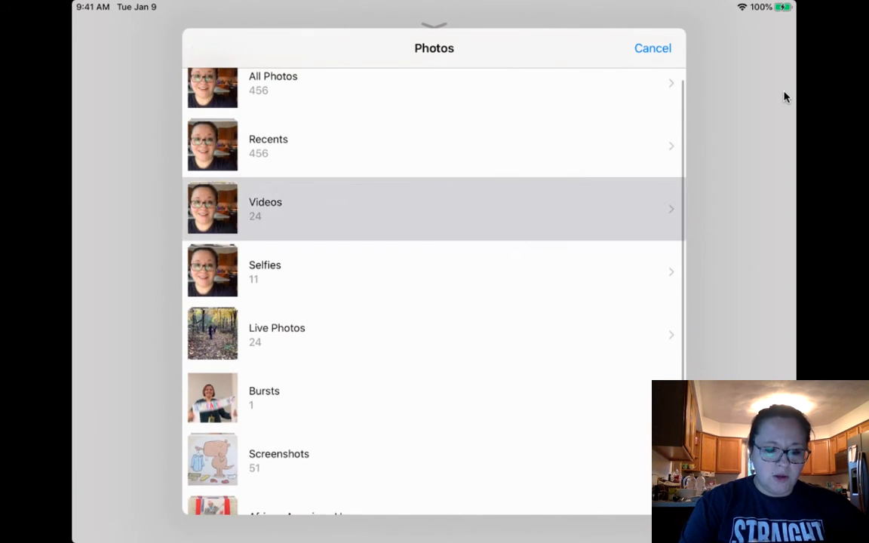
{"action": "left_click", "coordinate": [434, 208]}
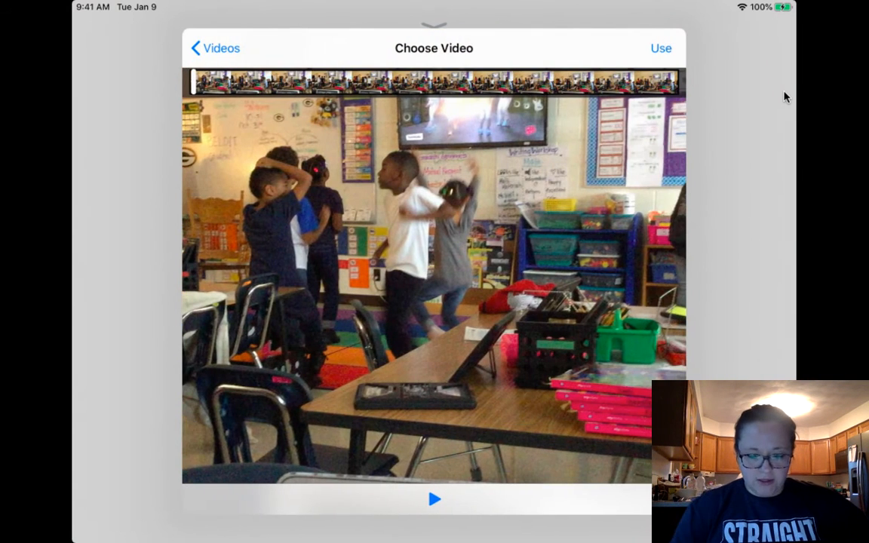
Step: Use the classroom dancing video so Your work lists two .MOV attachments
{"action": "left_click", "coordinate": [661, 47]}
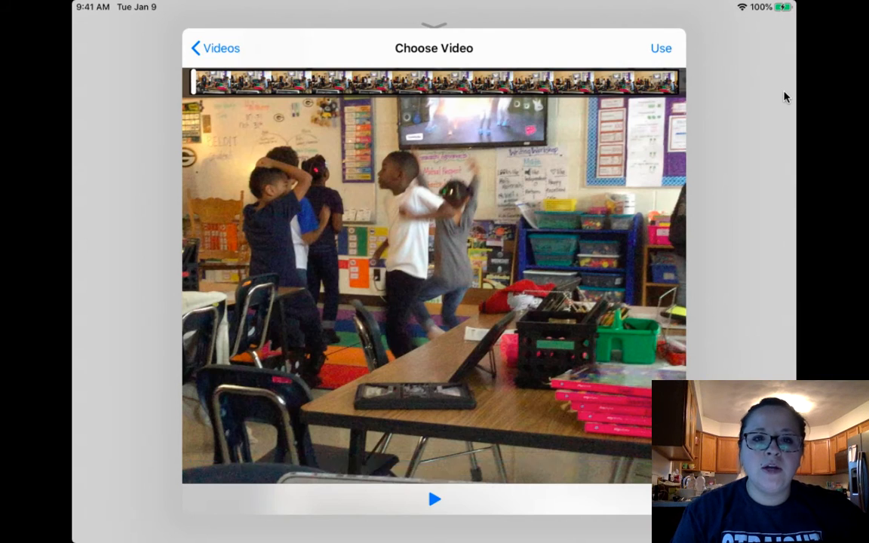
{"action": "left_click", "coordinate": [660, 46]}
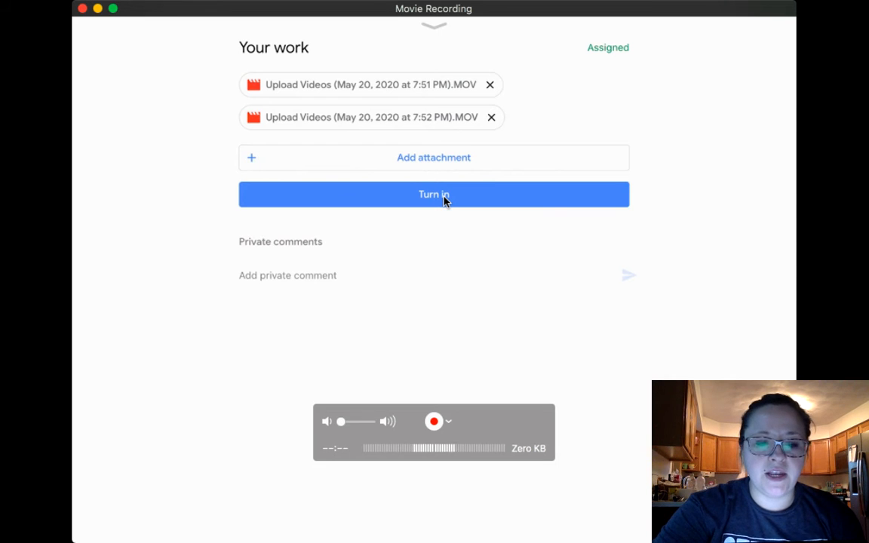
Step: Turn in the Upload Videos work with both videos and confirm, status Turned in
{"action": "left_click", "coordinate": [435, 193]}
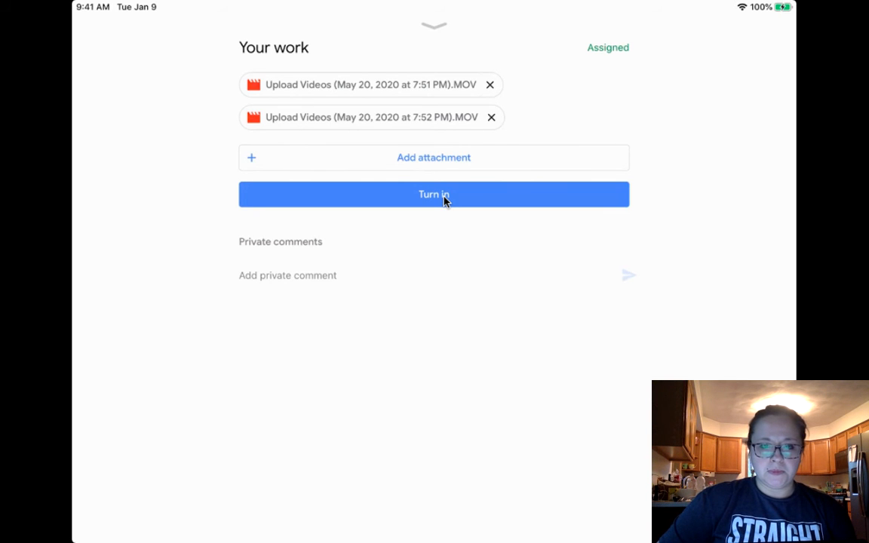
{"action": "left_click", "coordinate": [435, 195]}
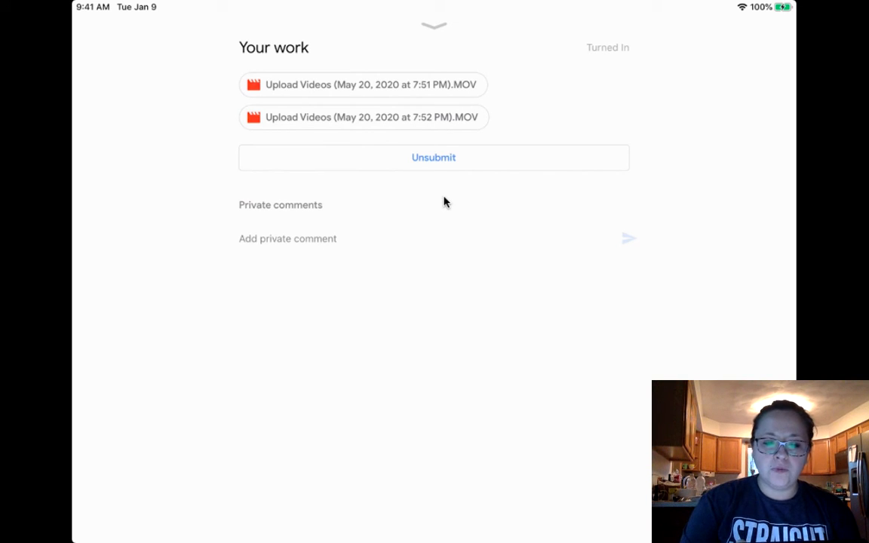
Step: Unsubmit the work and confirm, returning it to Assigned with both videos kept
{"action": "left_click", "coordinate": [434, 157]}
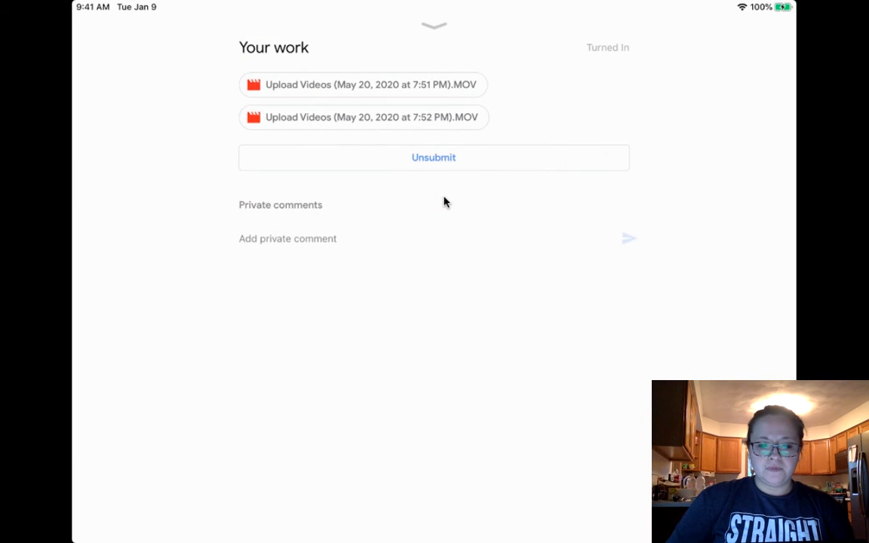
{"action": "left_click", "coordinate": [435, 157]}
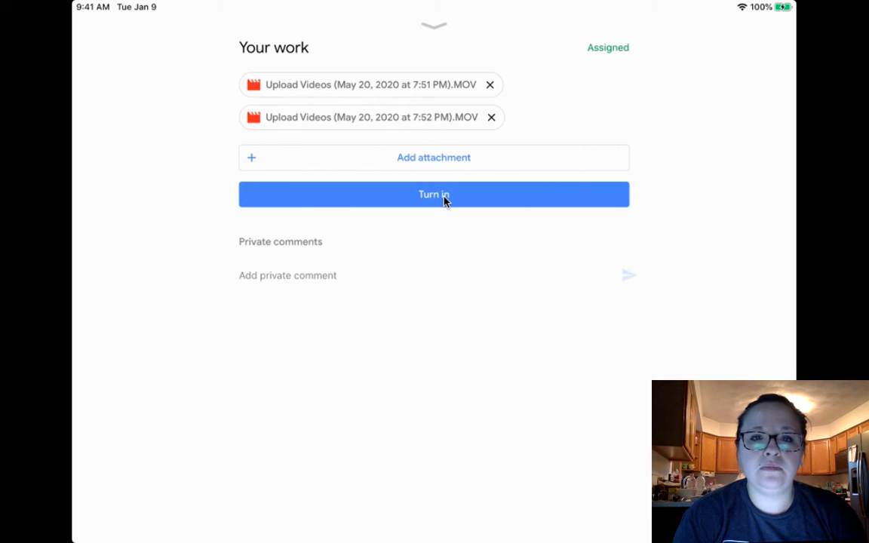
Step: Turn in the assignment again so it shows Turned in with the two videos
{"action": "left_click", "coordinate": [434, 193]}
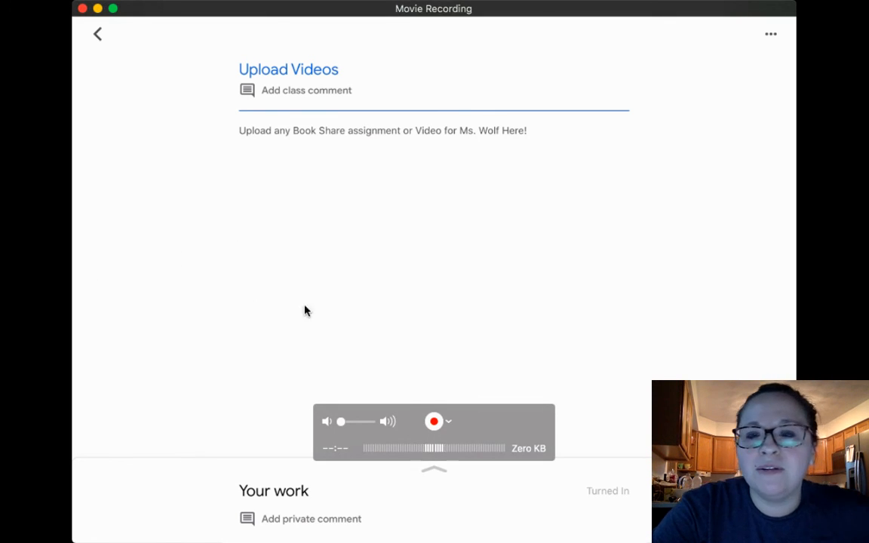
{"action": "mouse_move", "coordinate": [356, 307]}
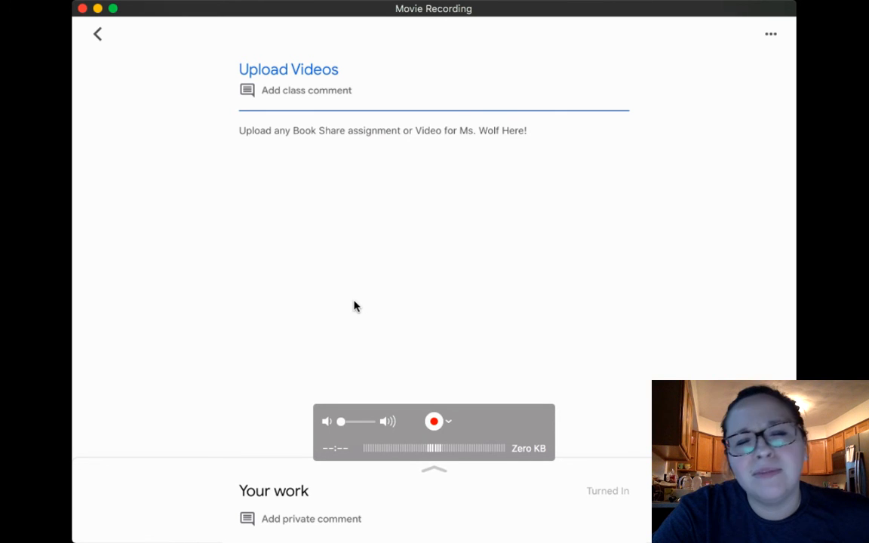